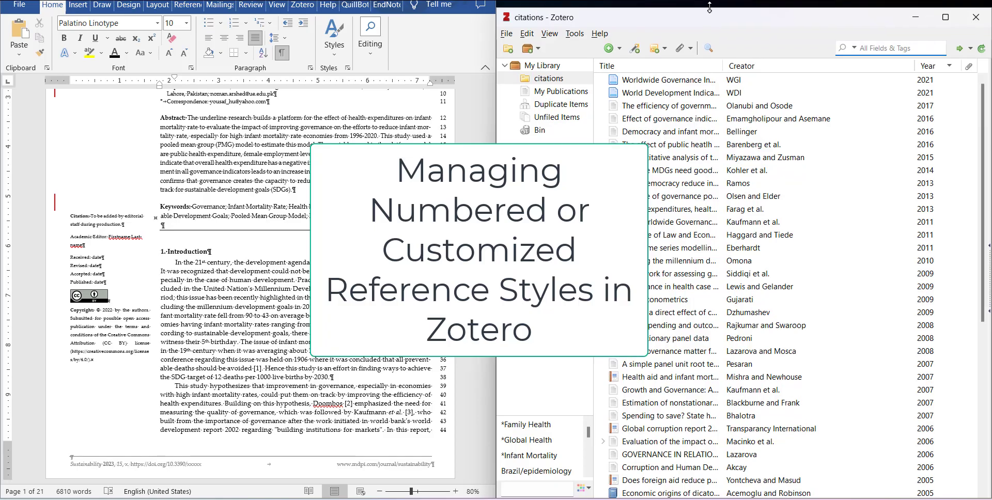
Step: Zoom the manuscript from 80% to 120% and scroll the introduction down to citation [8] on page two
{"action": "left_click", "coordinate": [744, 243]}
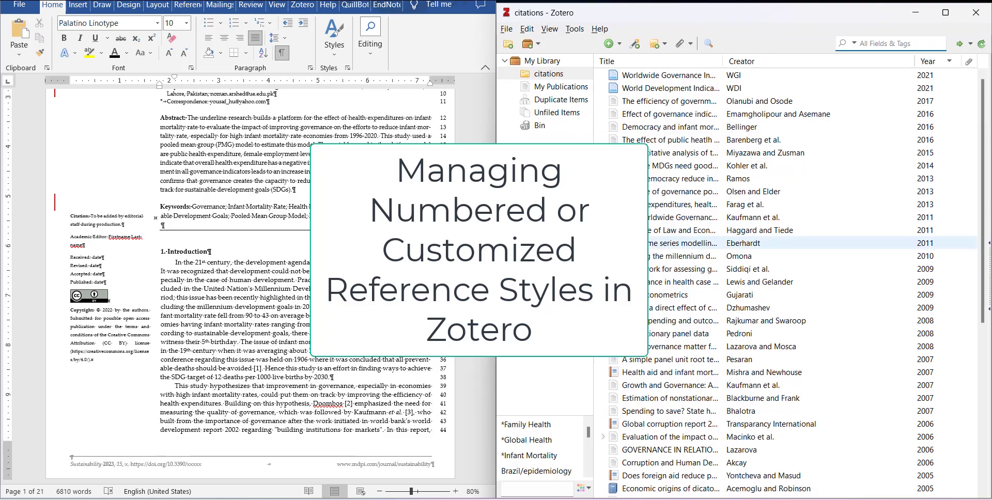
{"action": "left_click", "coordinate": [670, 243]}
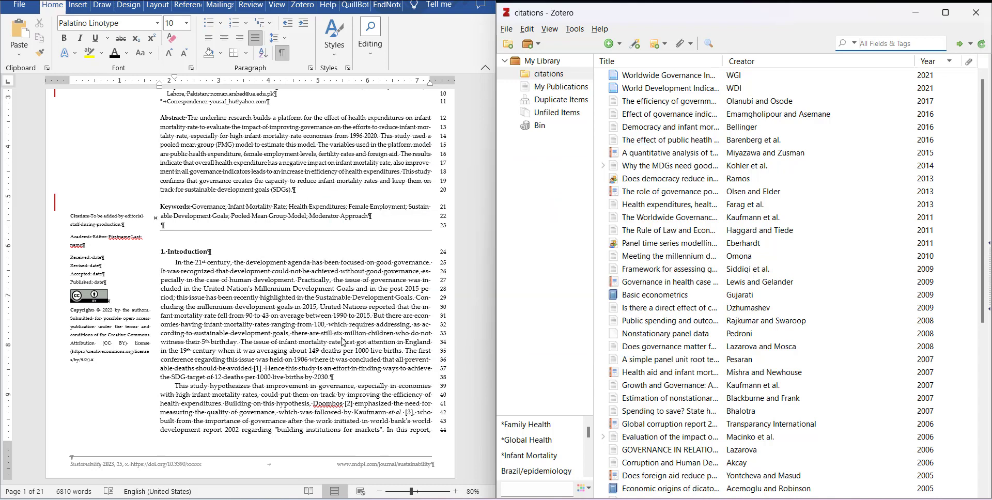
{"action": "mouse_move", "coordinate": [402, 391]}
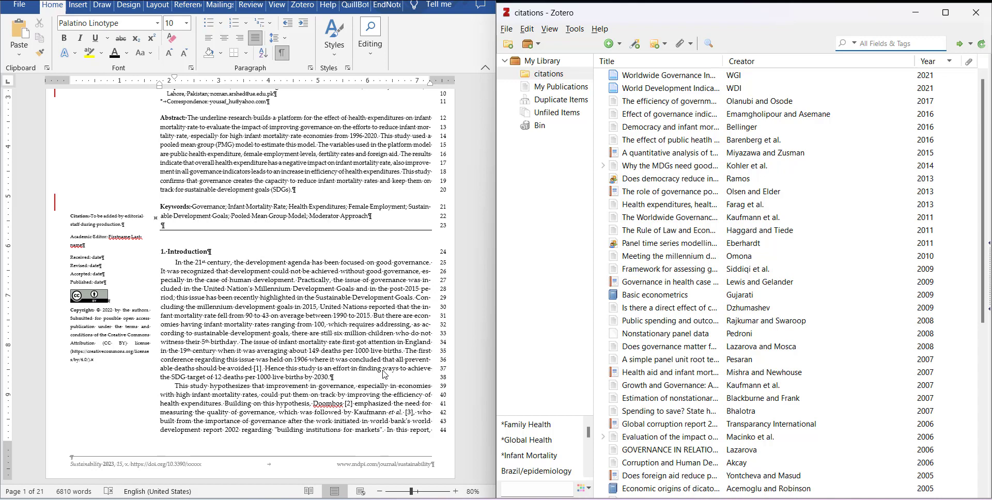
{"action": "mouse_move", "coordinate": [625, 154]}
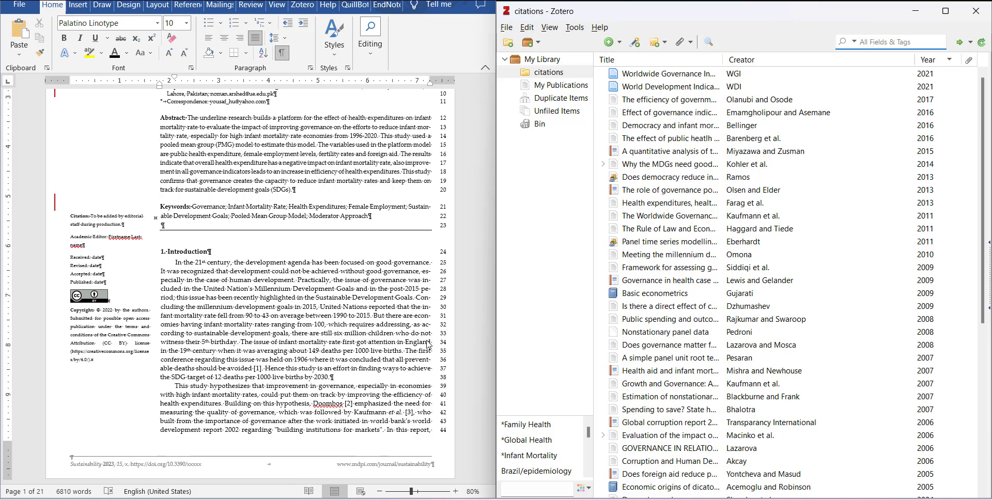
{"action": "mouse_move", "coordinate": [405, 368]}
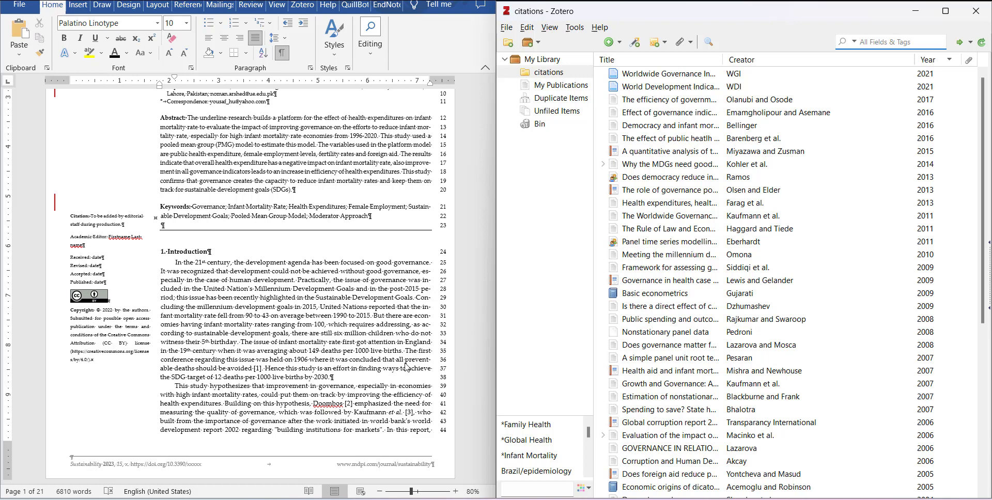
{"action": "mouse_move", "coordinate": [317, 464]}
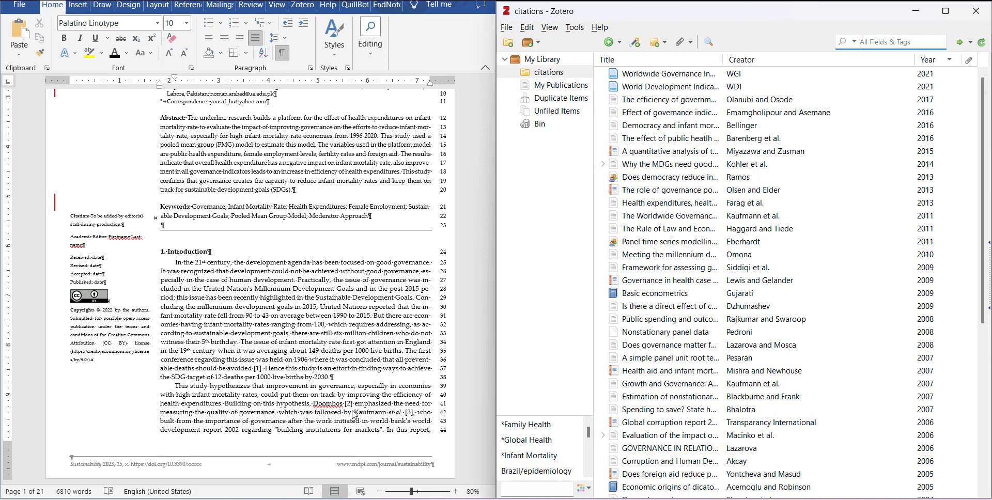
{"action": "left_click", "coordinate": [455, 491]}
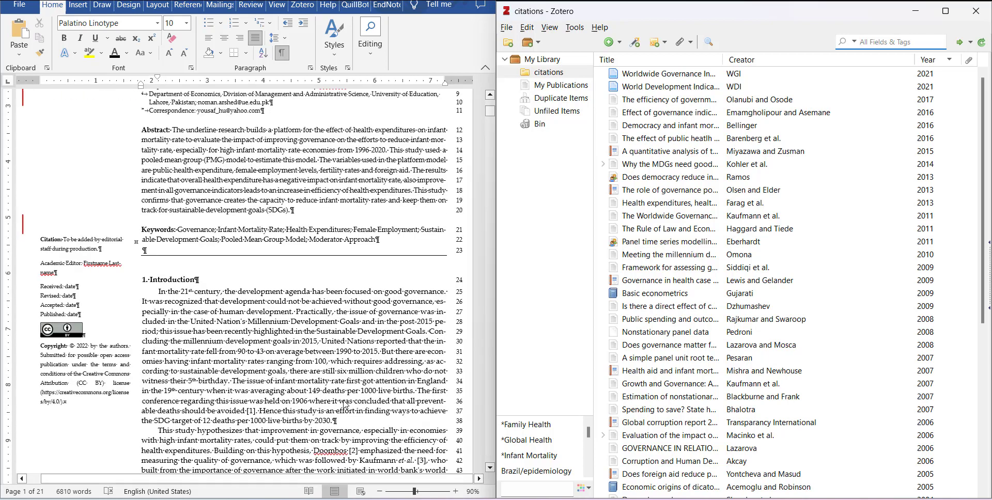
{"action": "scroll", "scroll_direction": "down", "scroll_amount": 3}
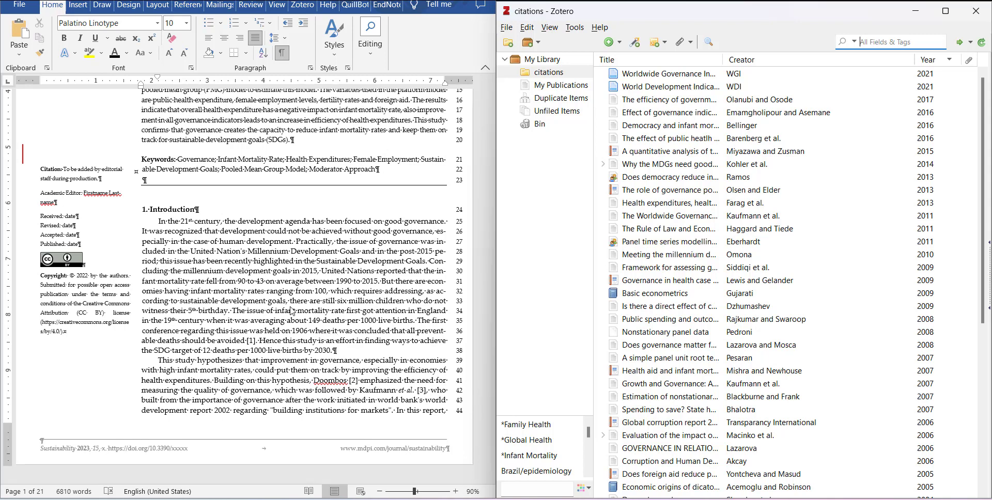
{"action": "mouse_move", "coordinate": [292, 356]}
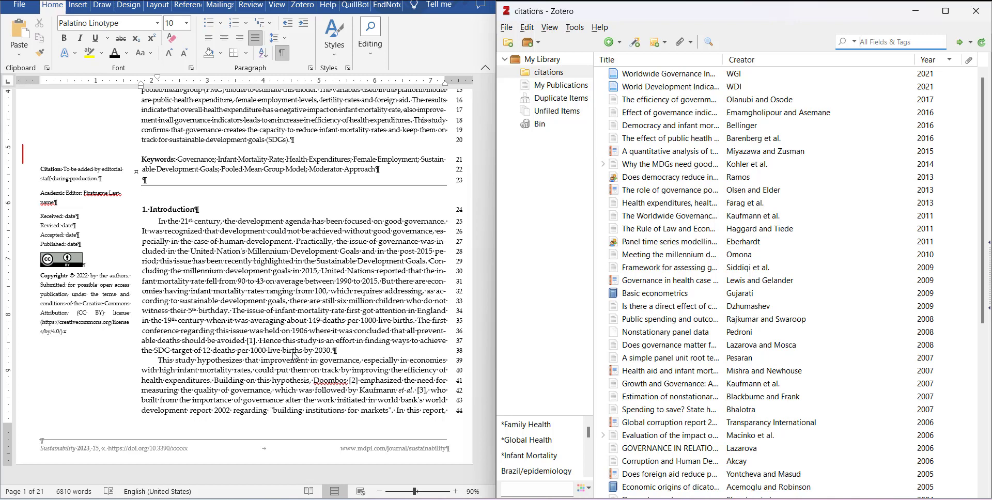
{"action": "scroll", "scroll_direction": "down", "scroll_amount": 3}
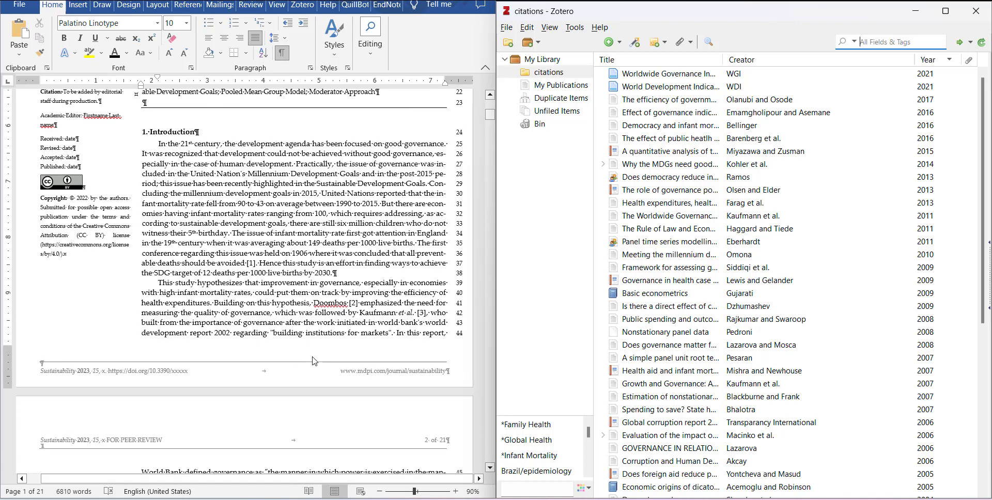
{"action": "mouse_move", "coordinate": [330, 331]}
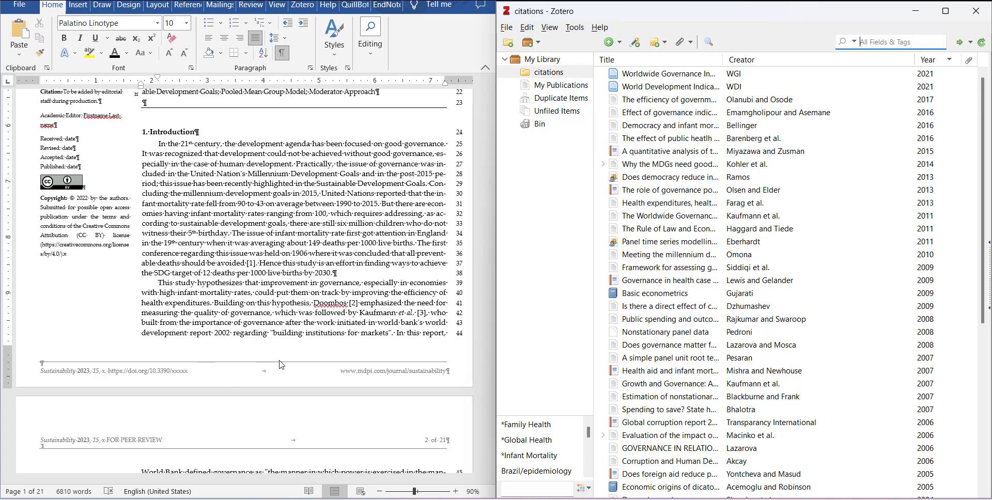
{"action": "scroll", "scroll_direction": "down", "scroll_amount": 3}
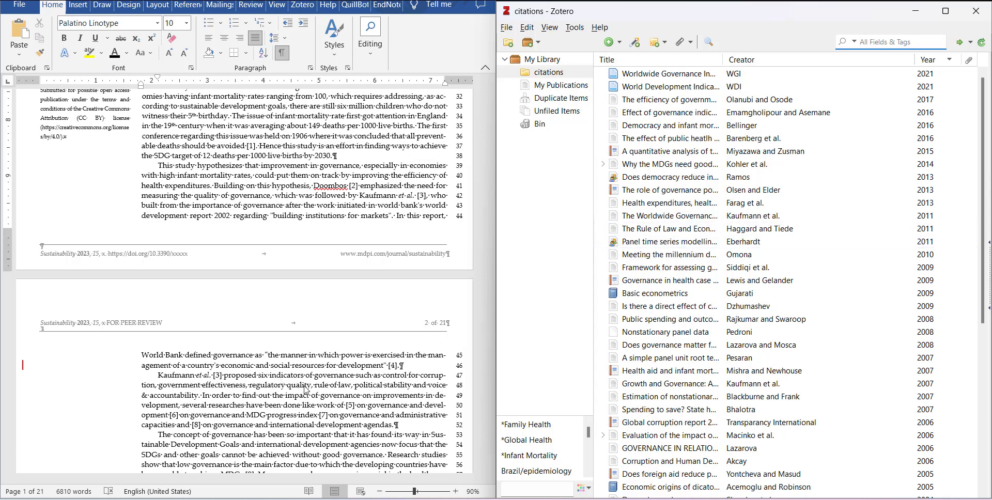
{"action": "mouse_move", "coordinate": [306, 391]}
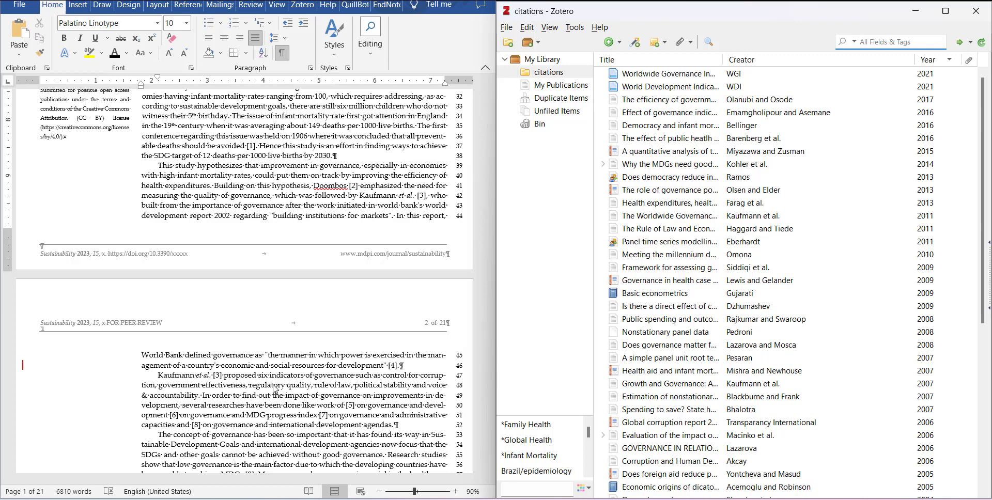
{"action": "mouse_move", "coordinate": [448, 146]}
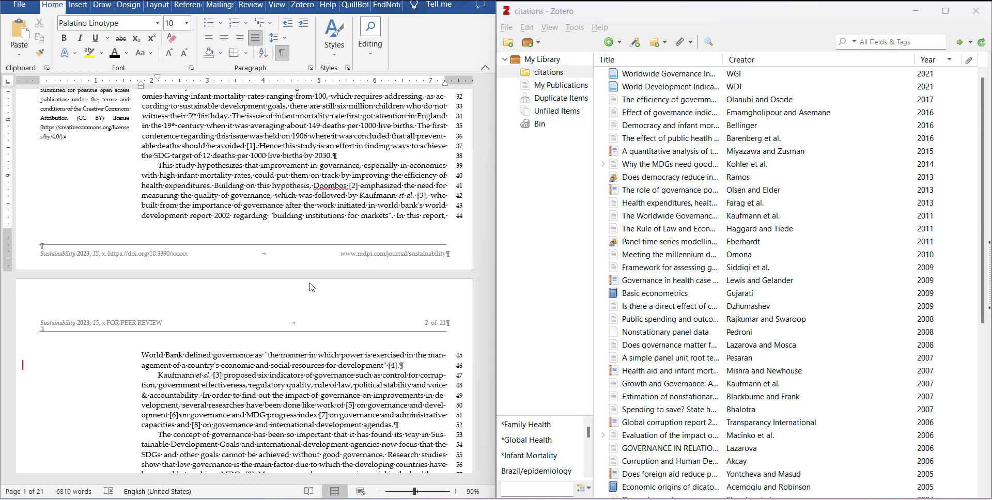
{"action": "mouse_move", "coordinate": [189, 384]}
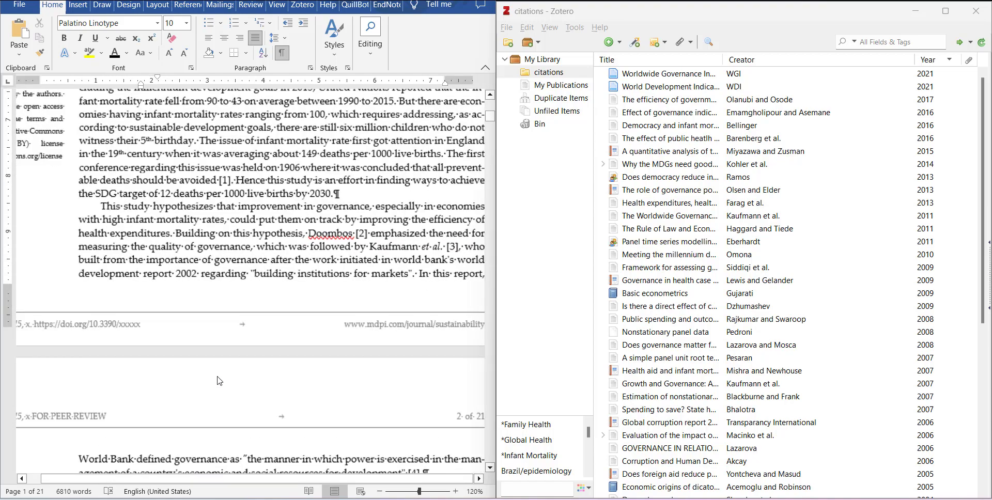
{"action": "scroll", "scroll_direction": "down", "scroll_amount": 3}
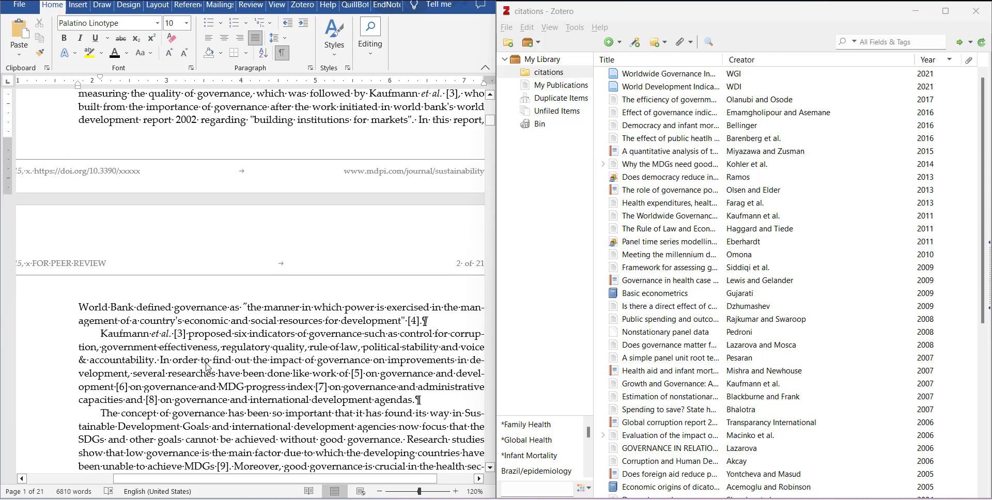
{"action": "mouse_move", "coordinate": [151, 344]}
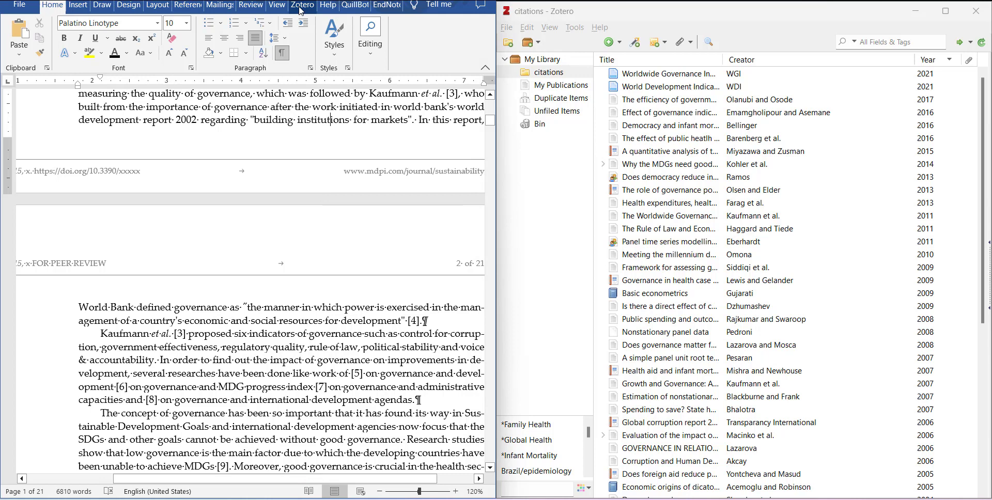
Step: Show Zotero Document Preferences in Word, listing citation styles with Sustainability chosen
{"action": "left_click", "coordinate": [302, 5]}
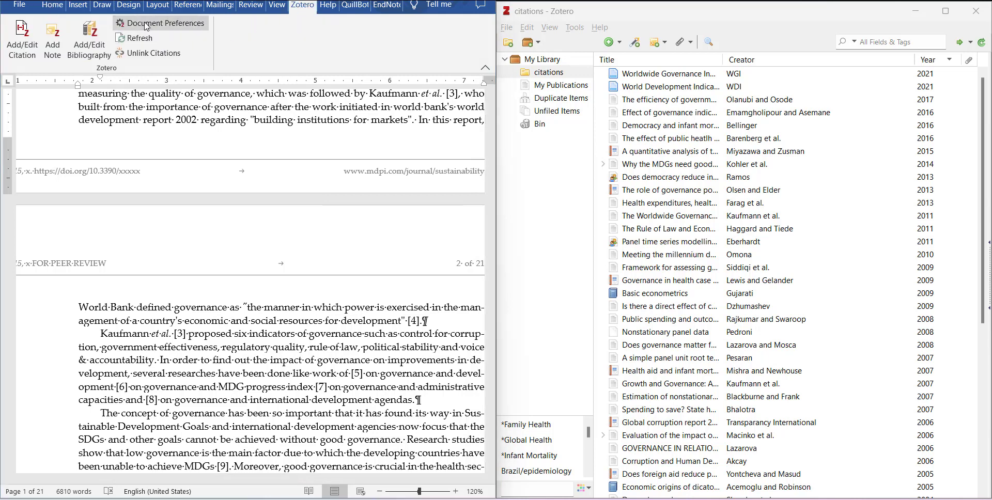
{"action": "left_click", "coordinate": [165, 23]}
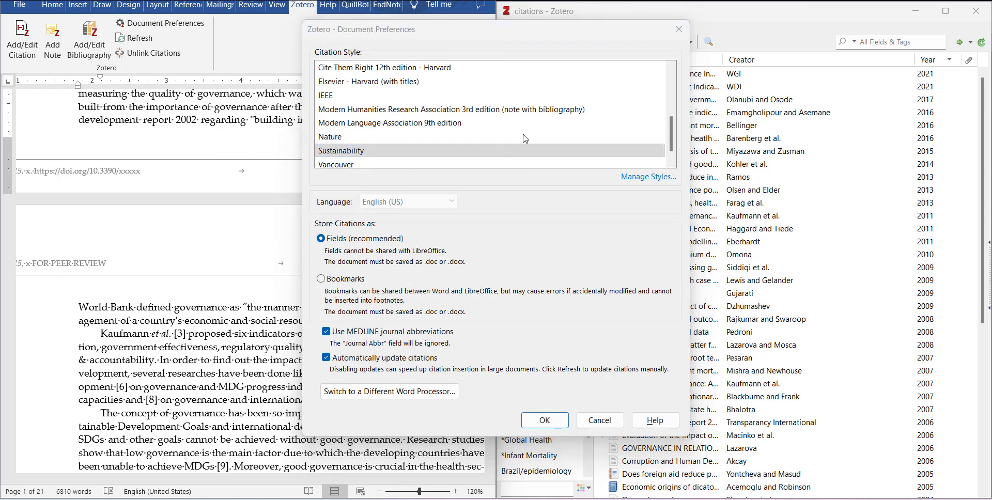
{"action": "mouse_move", "coordinate": [147, 394]}
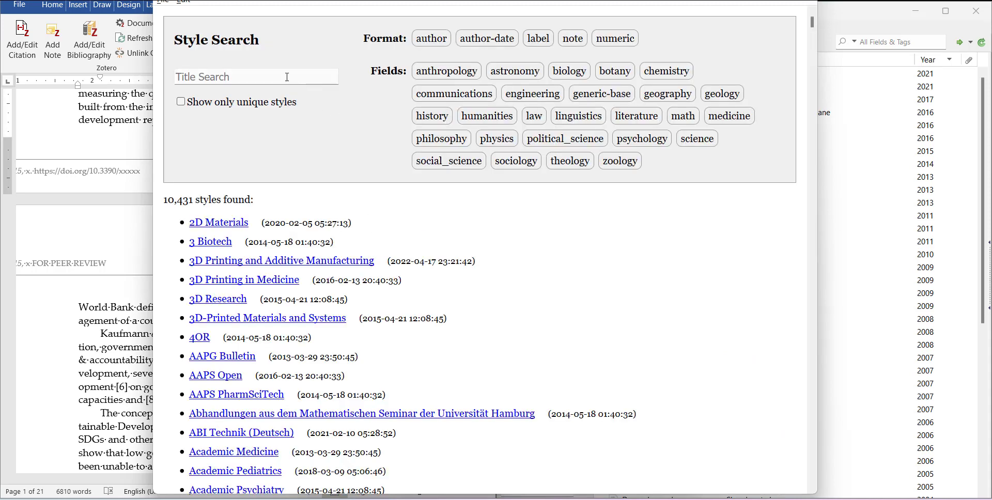
Step: Search the Zotero Style Repository titles for 'susta' to find the Sustainability style
{"action": "type", "text": "susta"}
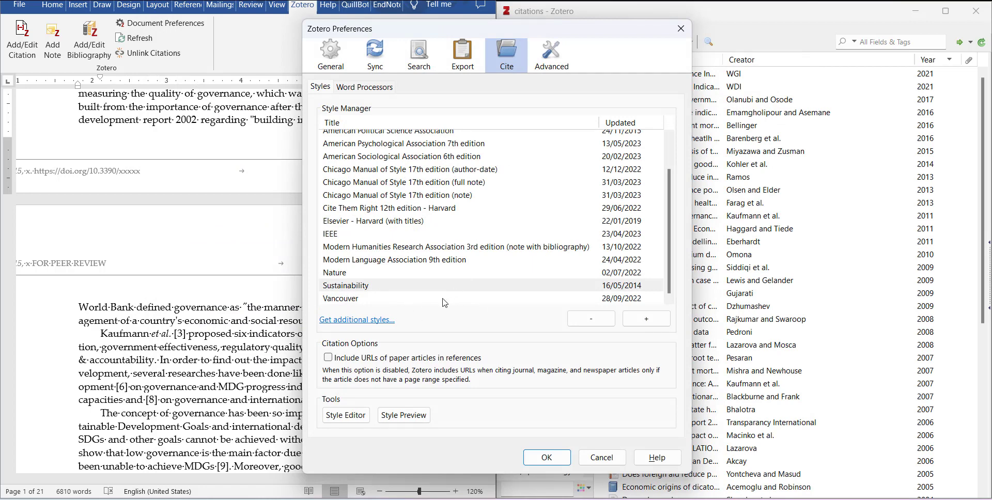
Step: Confirm Sustainability is installed in Cite > Styles, close preferences with OK and return to the Zotero library
{"action": "left_click", "coordinate": [334, 273]}
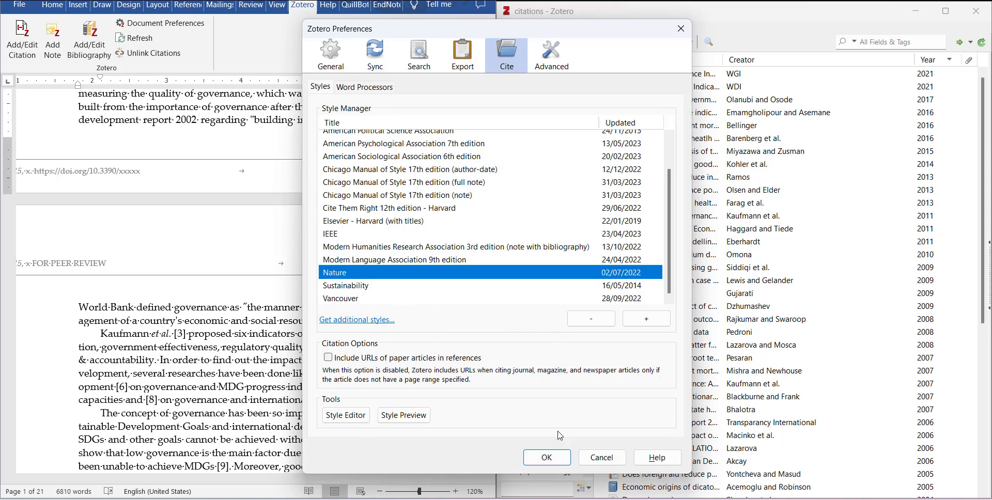
{"action": "left_click", "coordinate": [546, 457]}
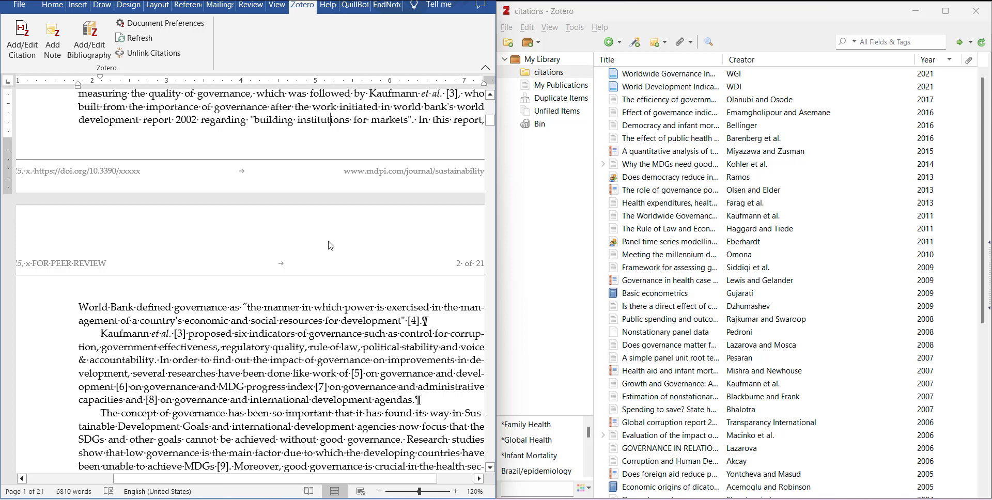
{"action": "left_click", "coordinate": [669, 254]}
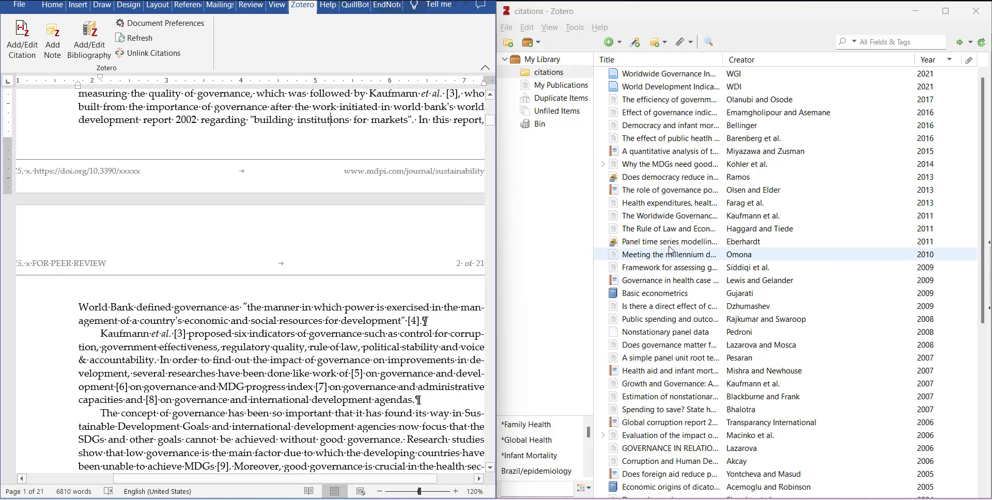